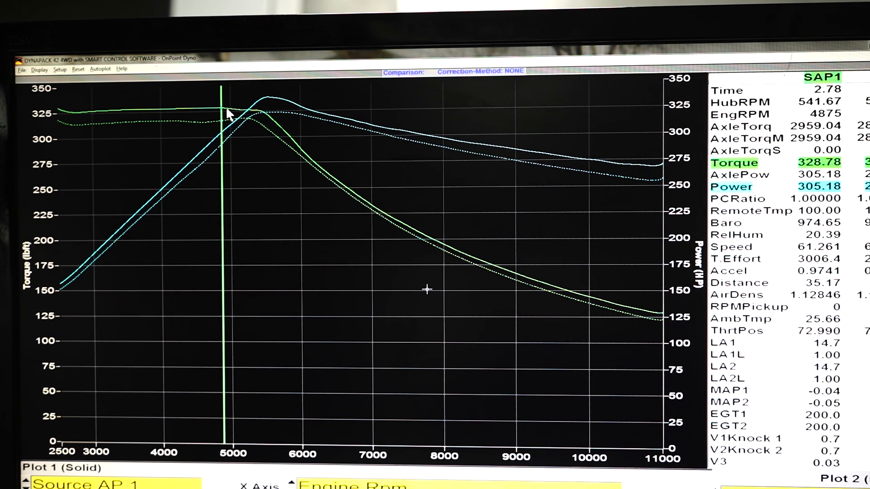
{"action": "mouse_move", "coordinate": [268, 115]}
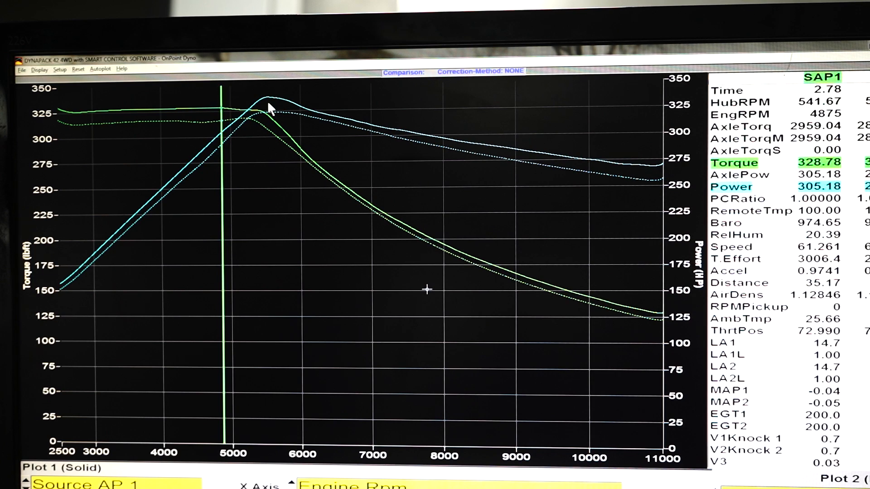
{"action": "mouse_move", "coordinate": [231, 126]}
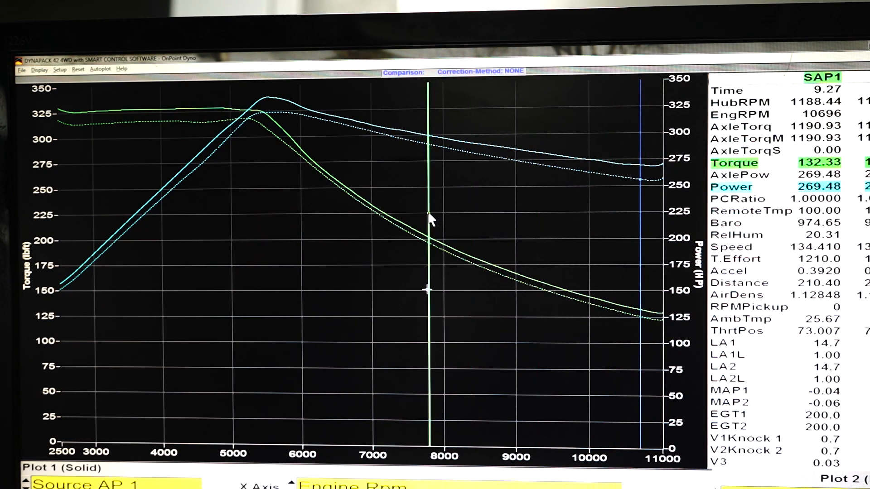
- Place the cursor at the power peak, reading 338.56 hp and 320.56 lb-ft at 5547 RPM
{"action": "left_click", "coordinate": [268, 106]}
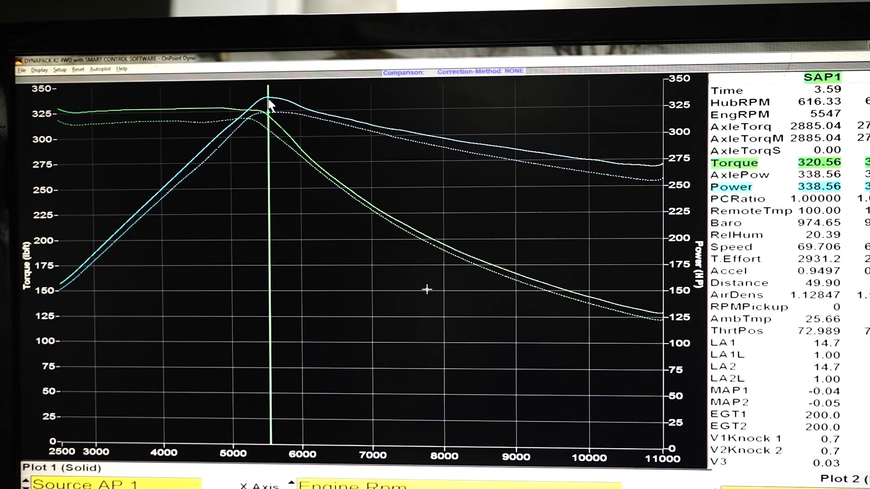
{"action": "mouse_move", "coordinate": [317, 174]}
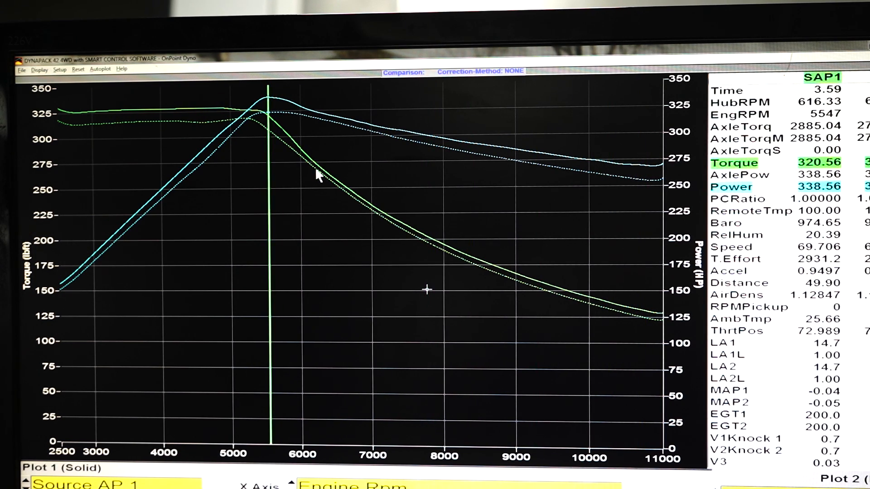